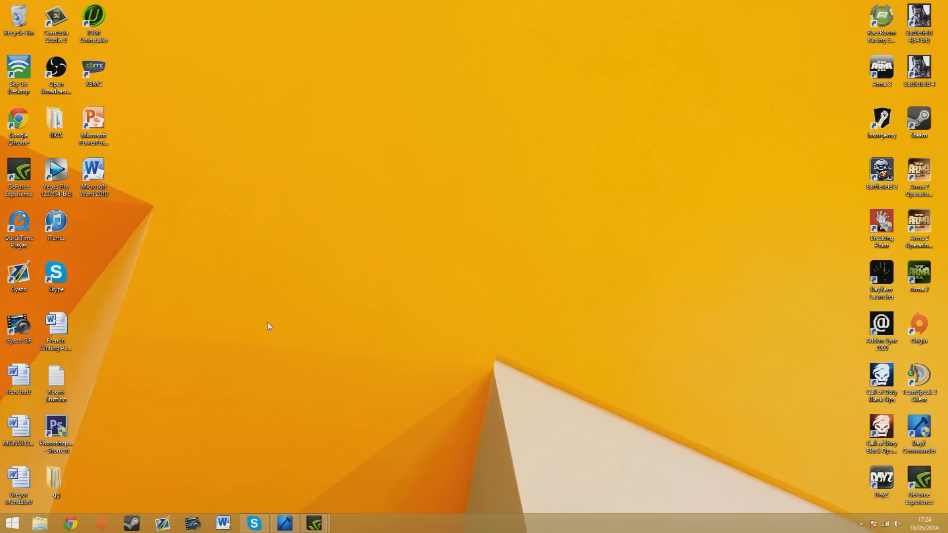
mouse_move(322, 418)
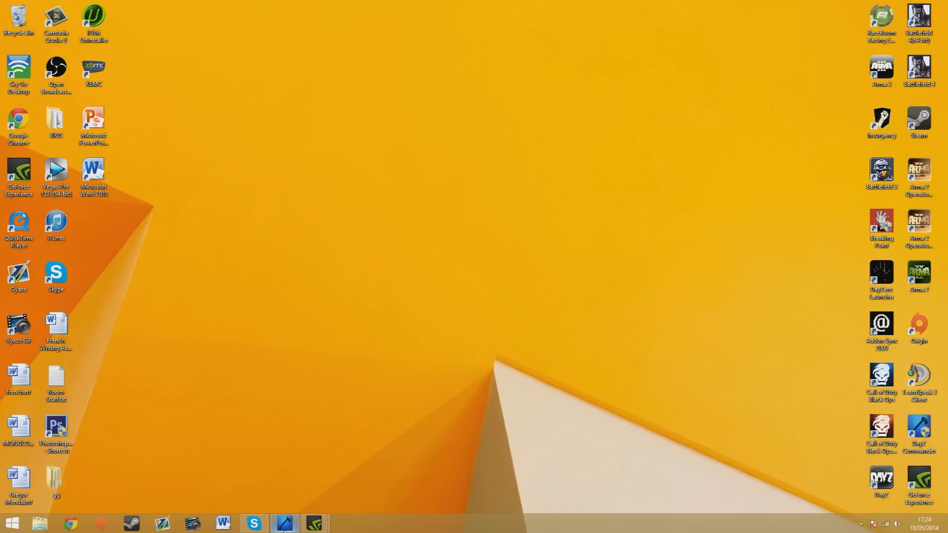
Step: Switch to DayZ Commander and dismiss the friend-online notification
click(286, 522)
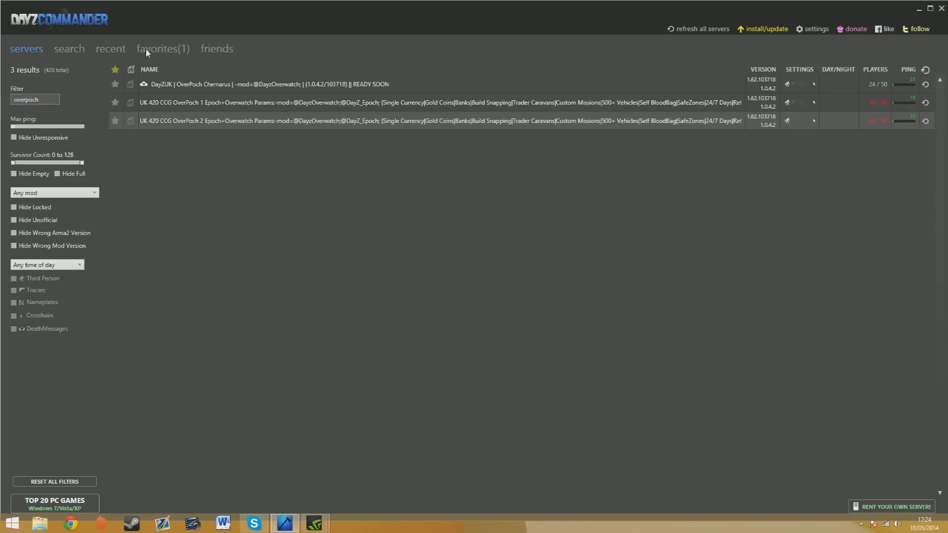
mouse_move(741, 39)
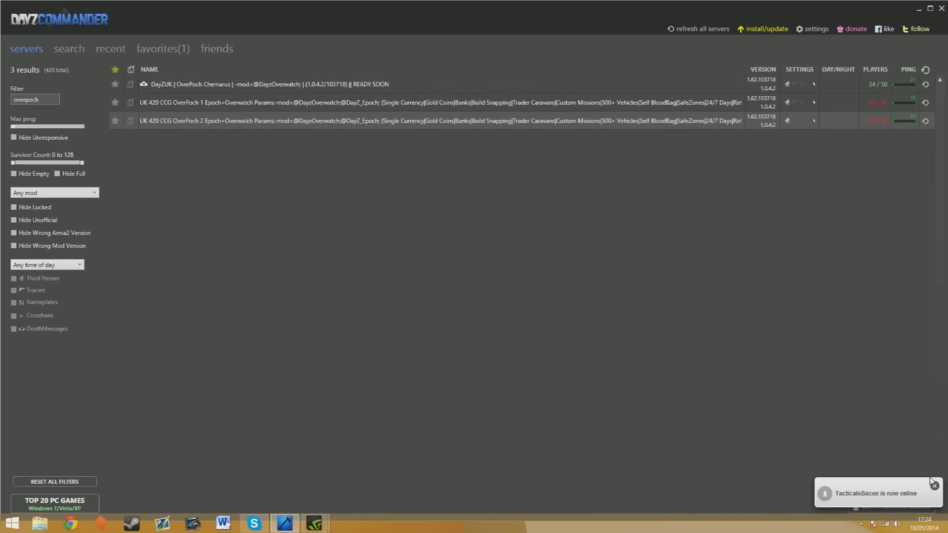
click(934, 486)
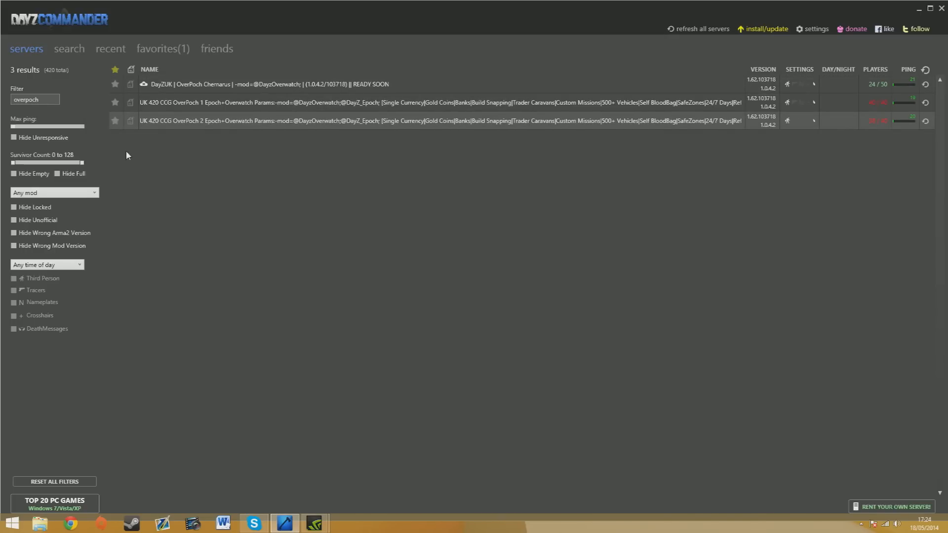
mouse_move(205, 247)
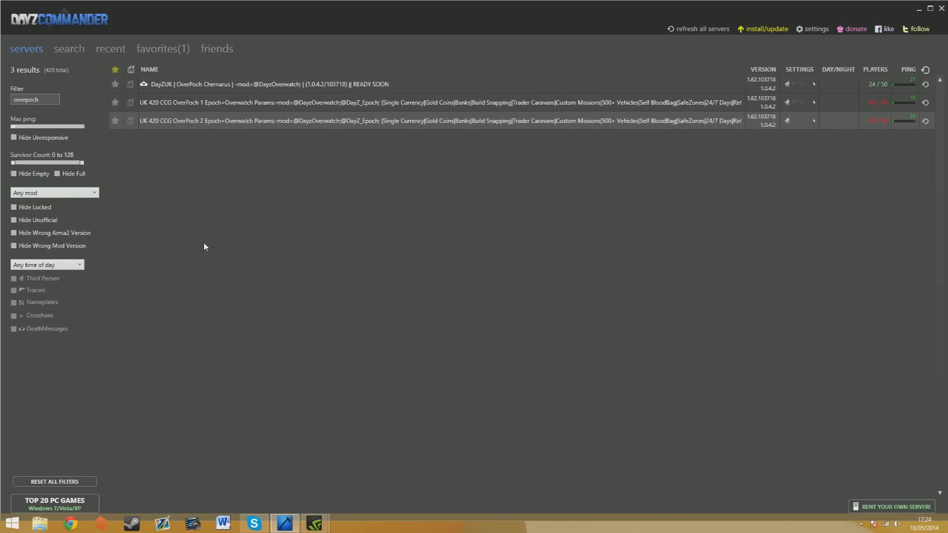
mouse_move(499, 102)
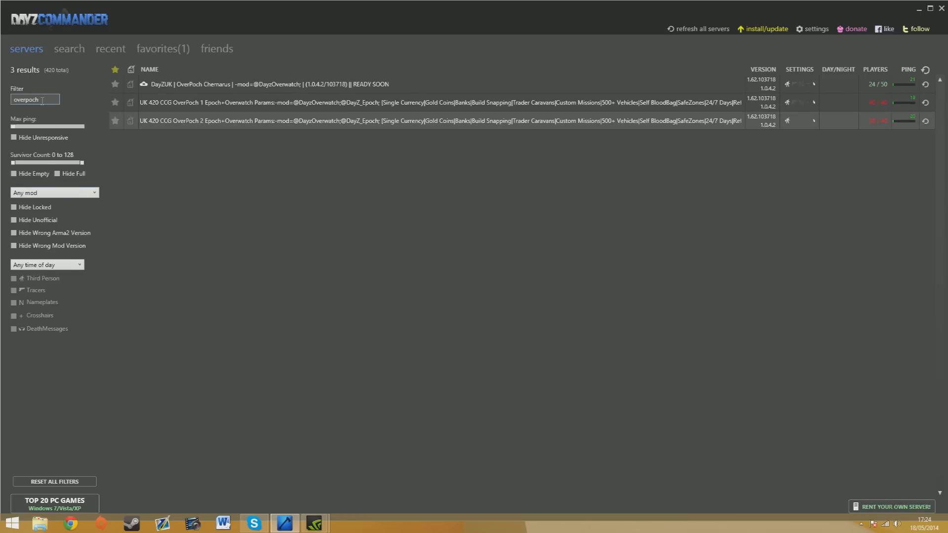
Step: Keep DayZ Epoch at 1.0.4.2 and verify DayZ Overwatch 0.2.5 is installed
click(767, 28)
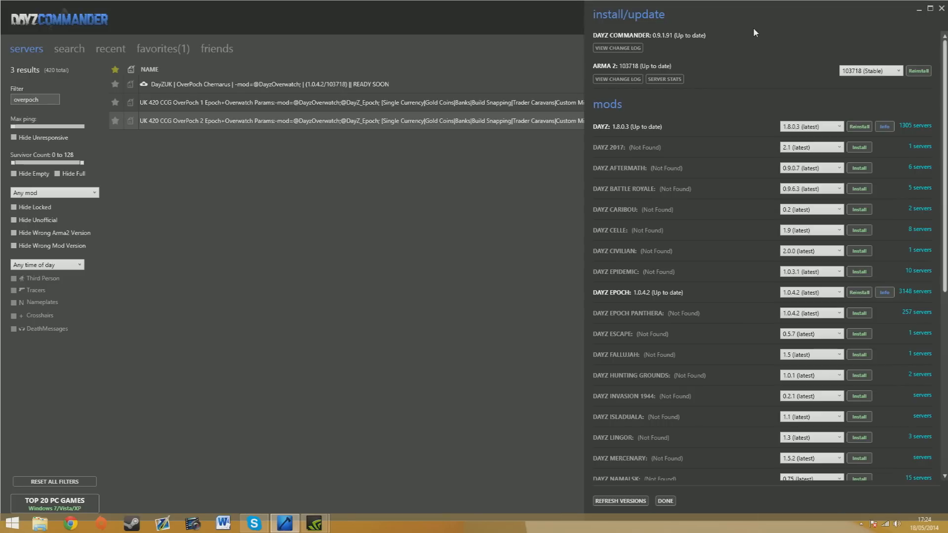
mouse_move(683, 65)
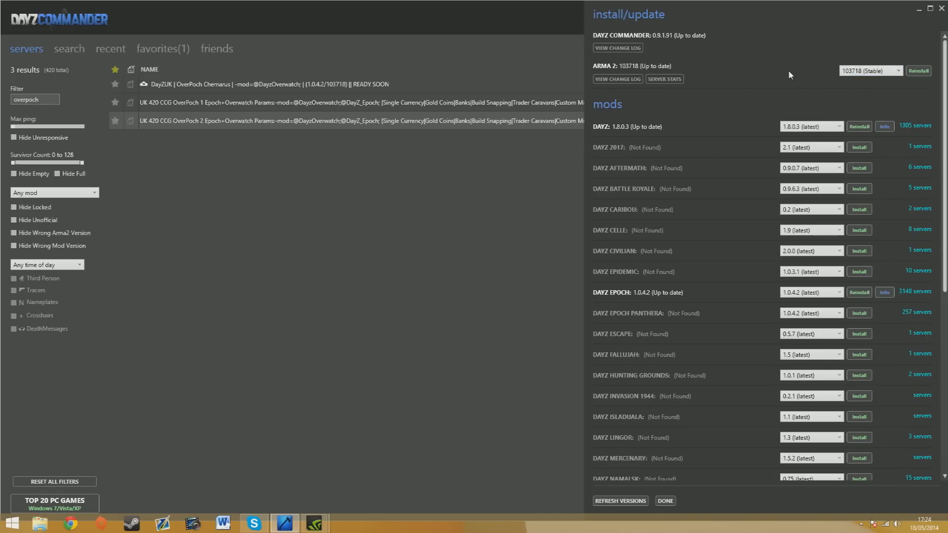
mouse_move(667, 205)
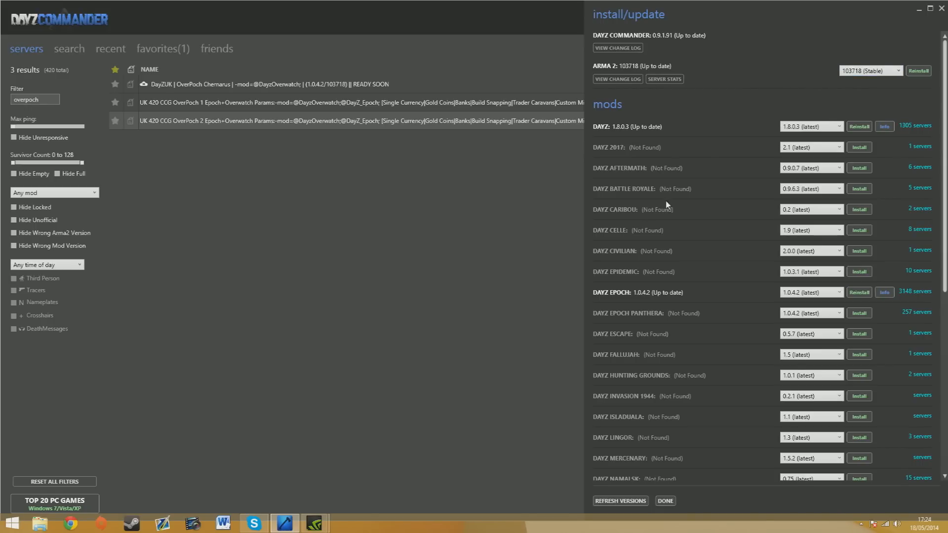
mouse_move(744, 132)
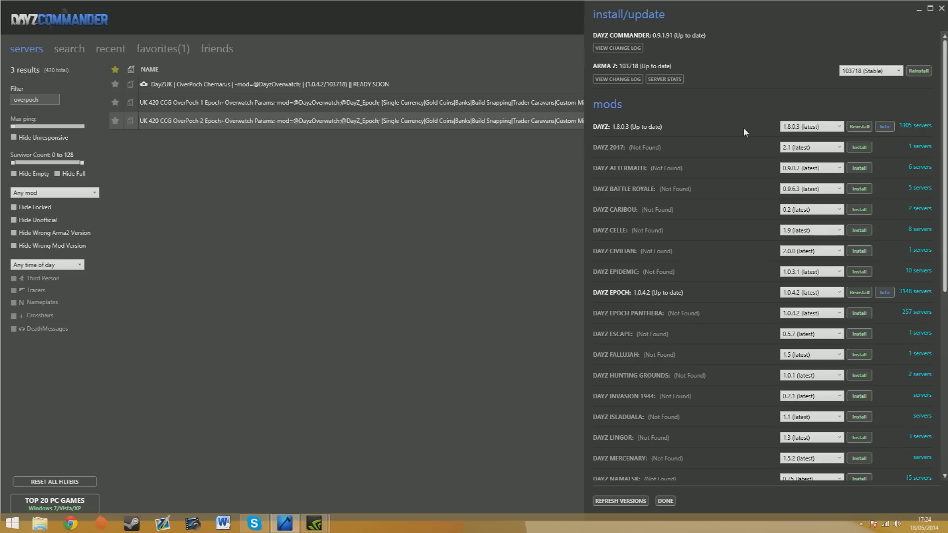
mouse_move(628, 289)
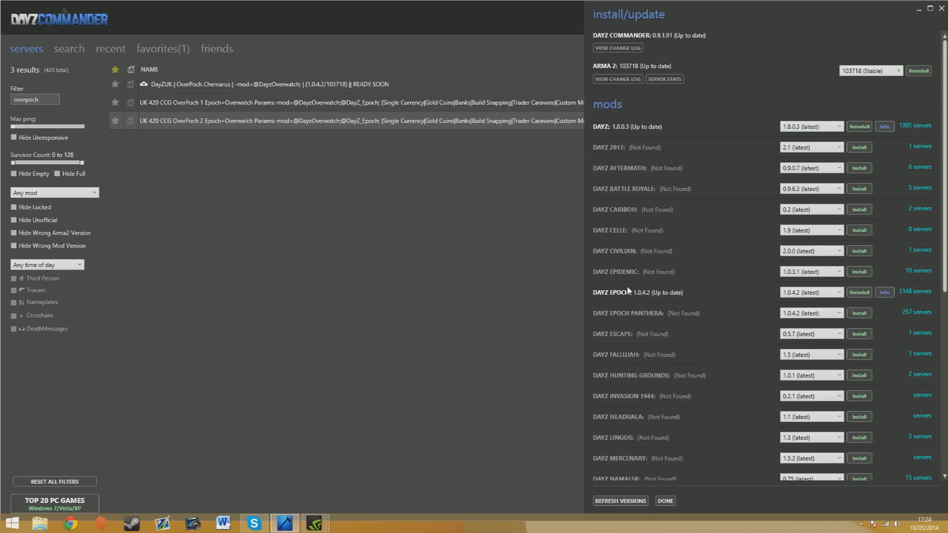
click(836, 292)
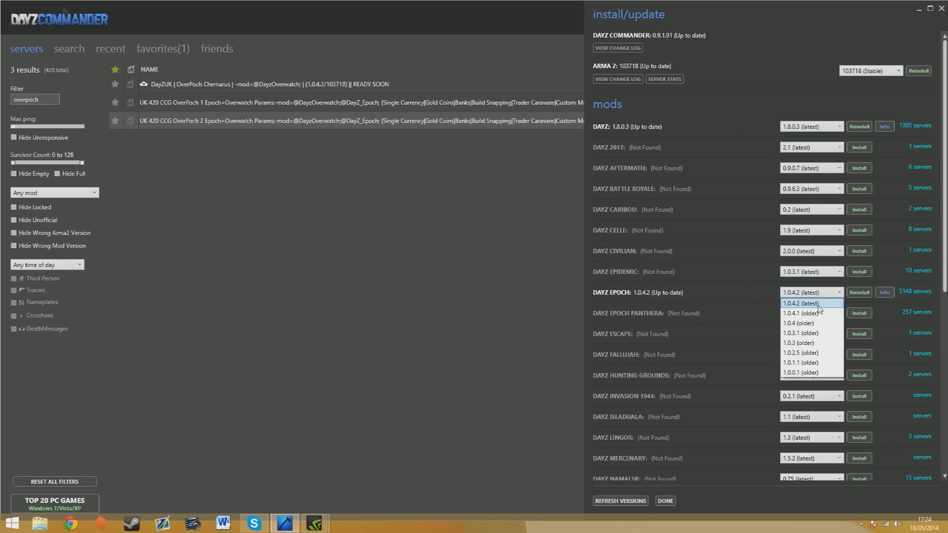
mouse_move(827, 297)
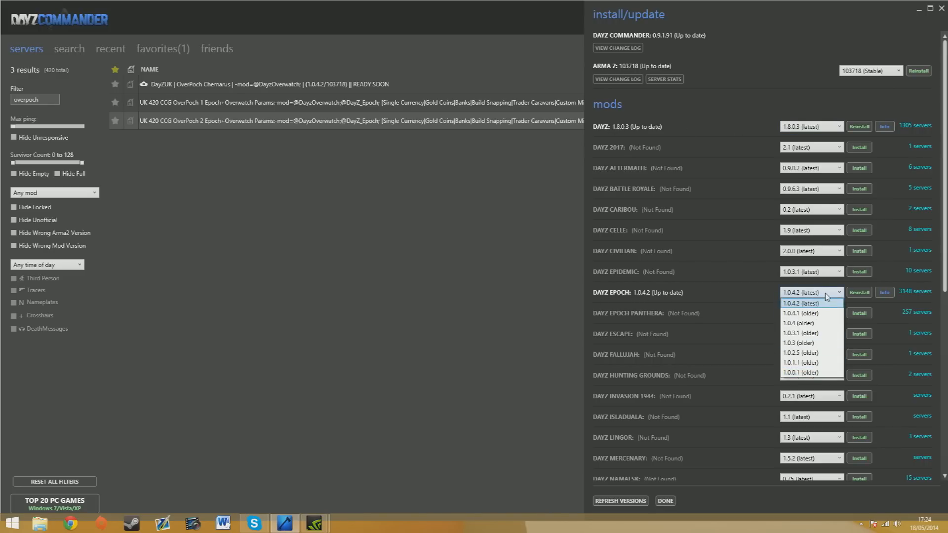
click(811, 303)
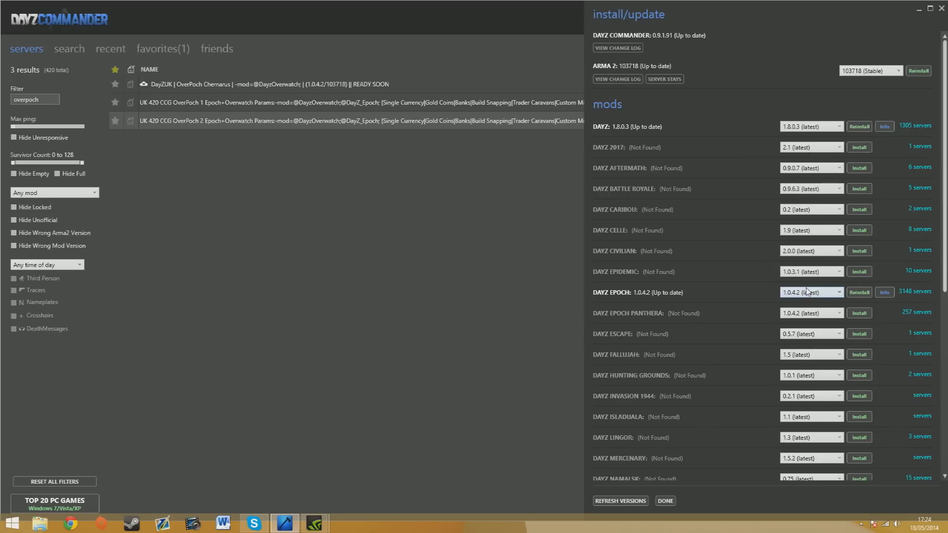
scroll(down, 3)
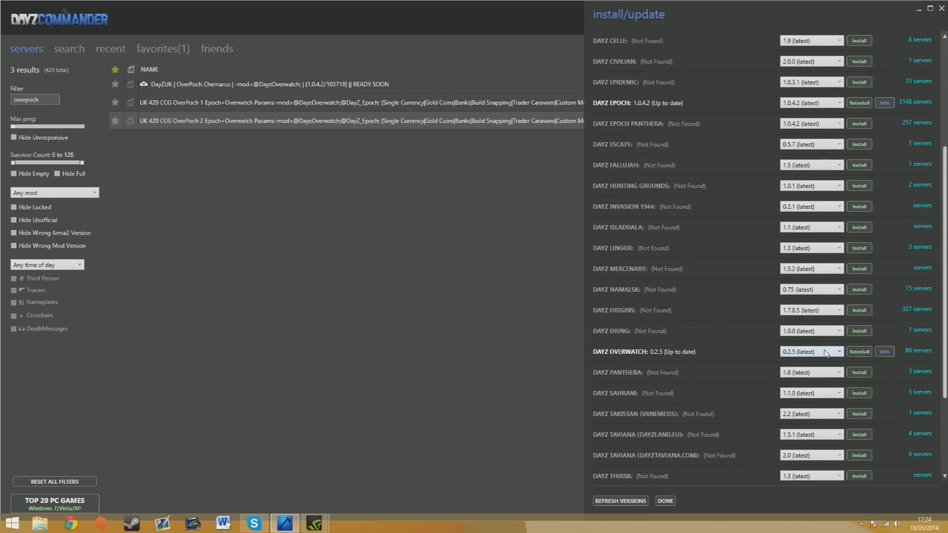
click(838, 352)
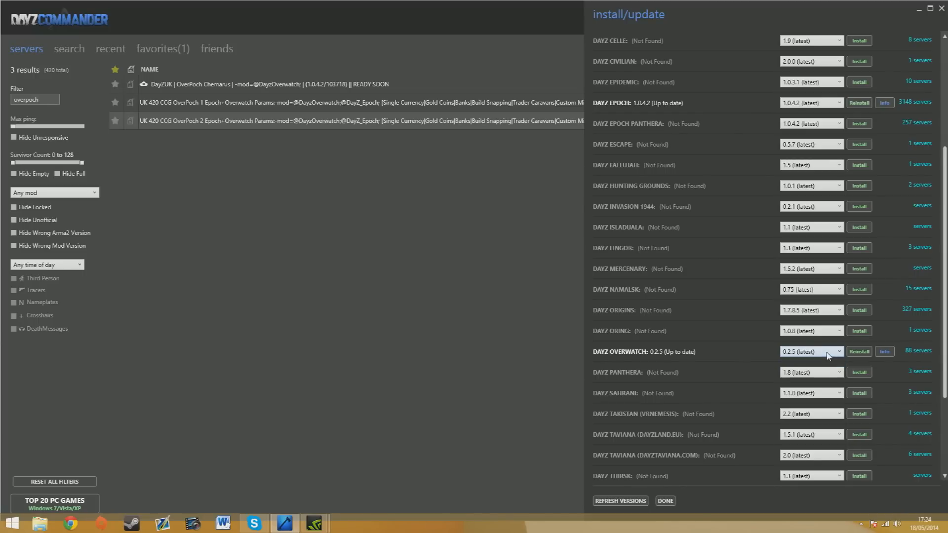
Step: Close the mod list and filter servers by 'Overpoch' with the mod filter at Any mod
click(665, 501)
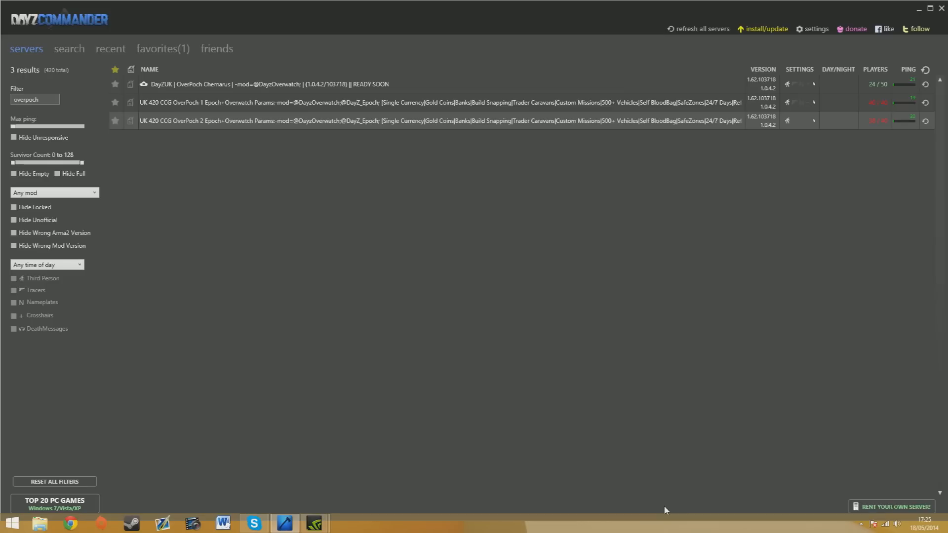
mouse_move(43, 107)
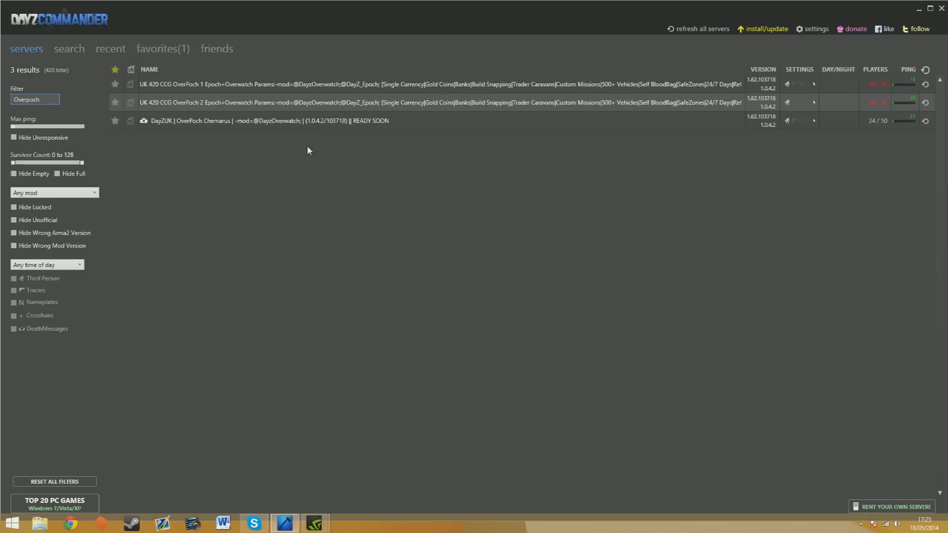
click(36, 100)
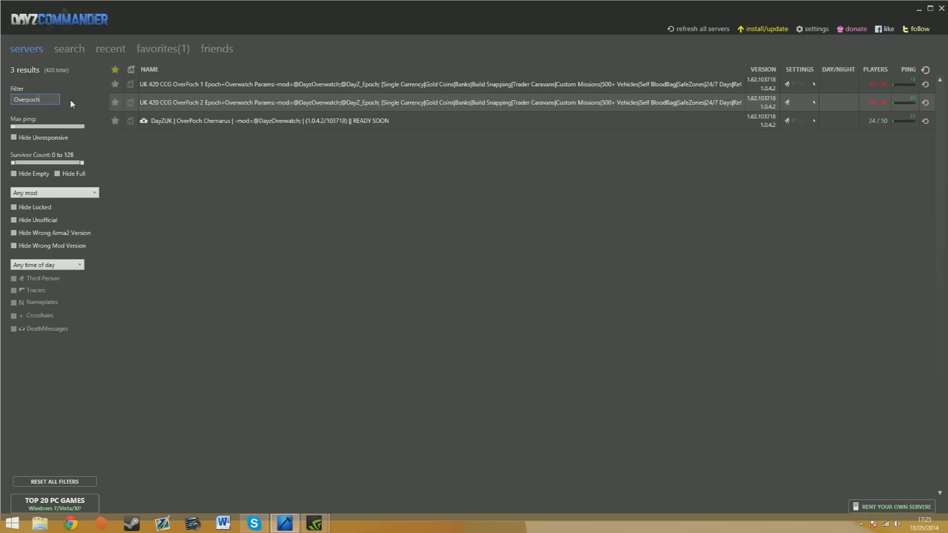
click(54, 192)
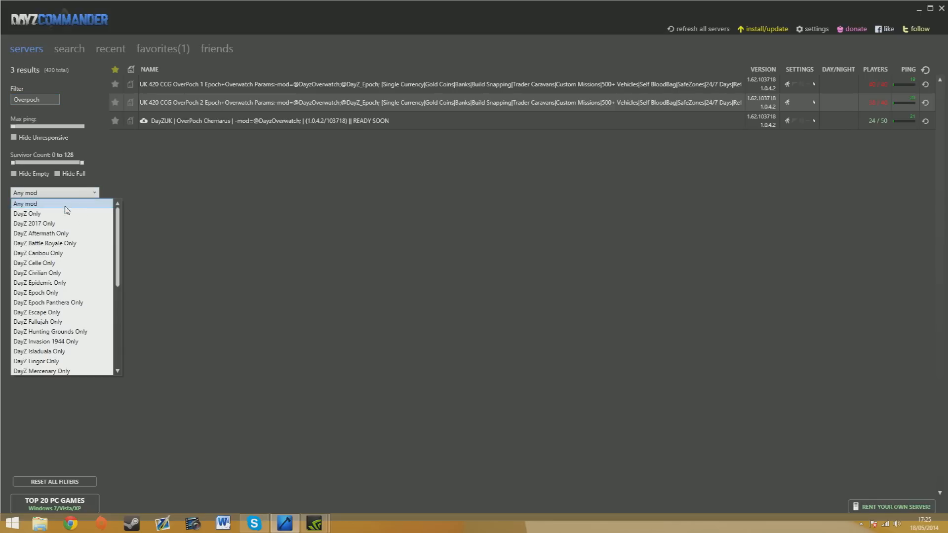
mouse_move(63, 293)
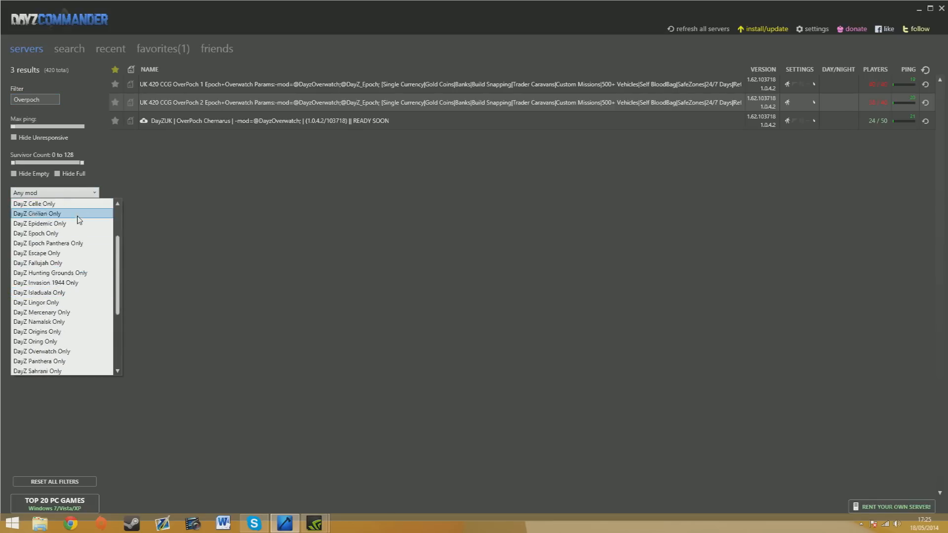
click(54, 192)
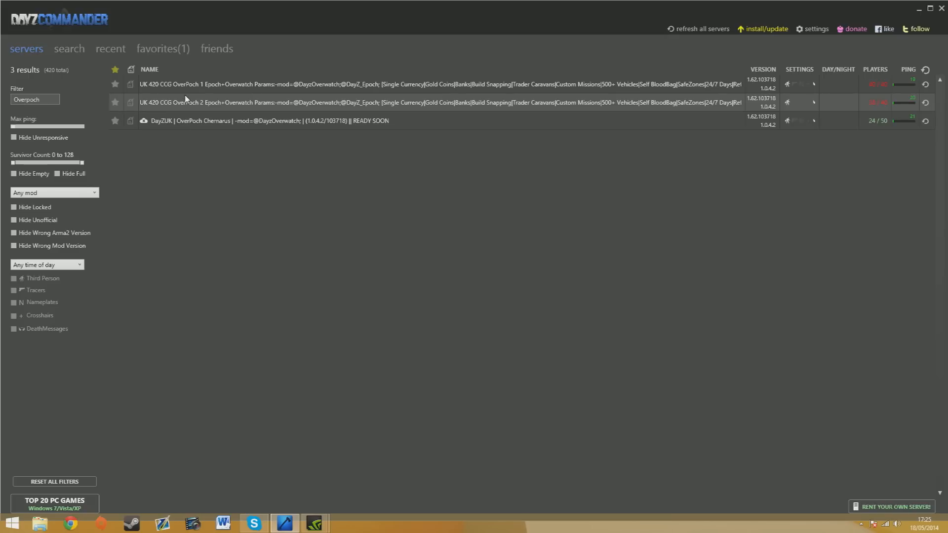
mouse_move(73, 193)
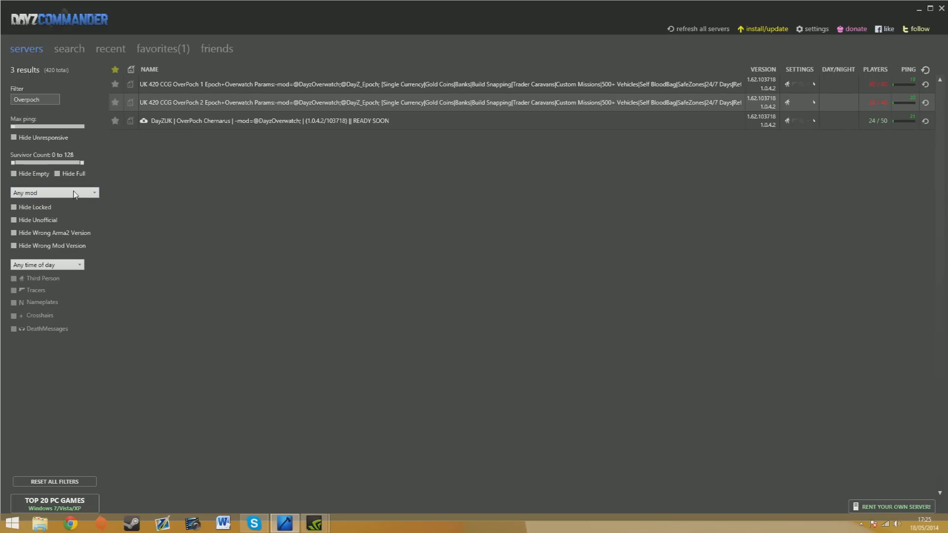
mouse_move(87, 120)
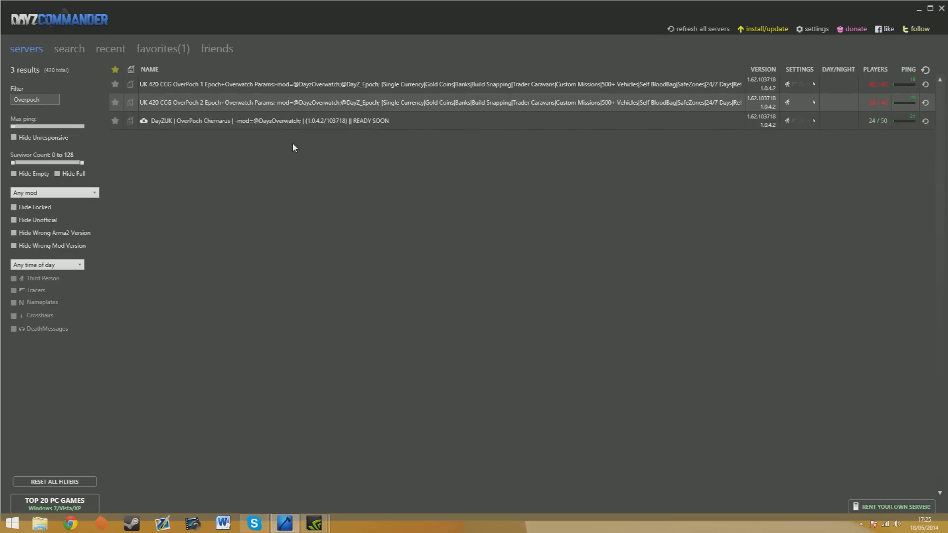
mouse_move(301, 123)
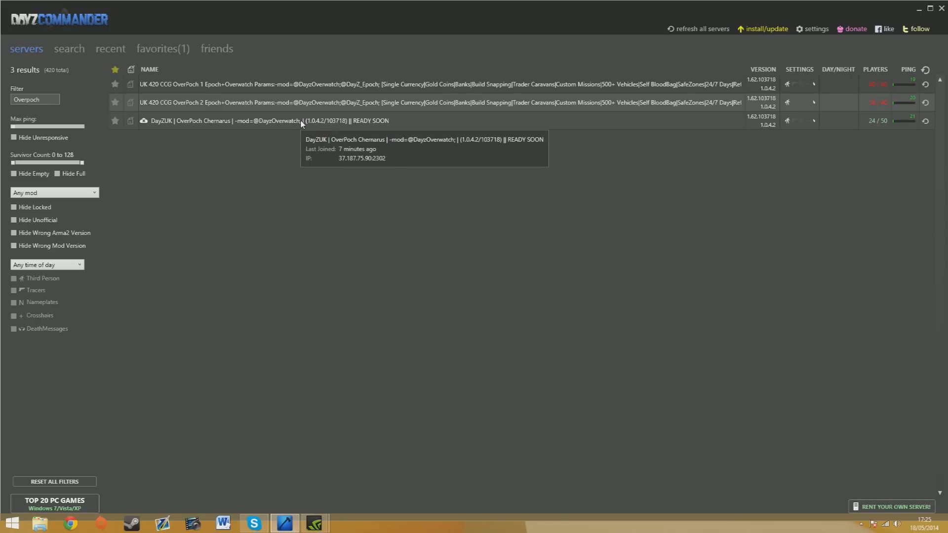
mouse_move(383, 127)
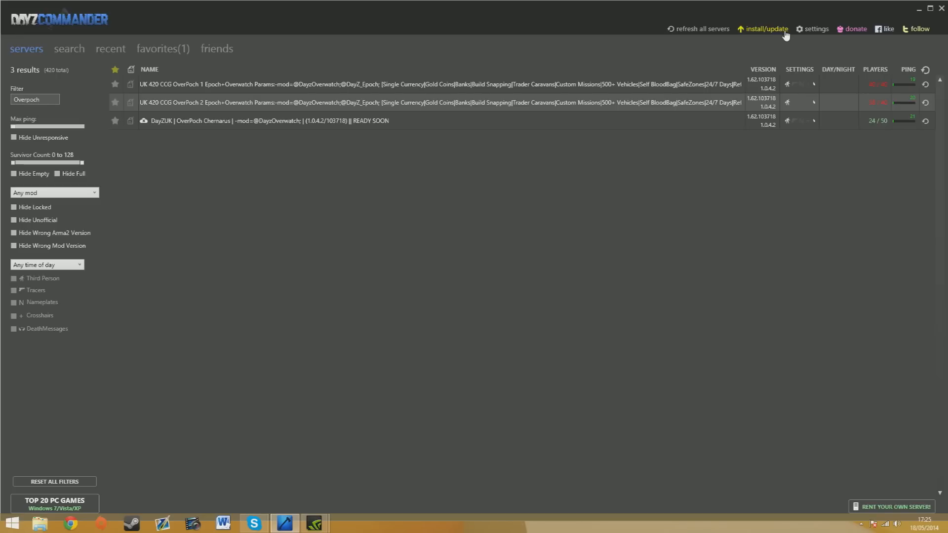
Step: Enable Additional Launch Parameters in settings and copy your GUID to the clipboard
click(816, 29)
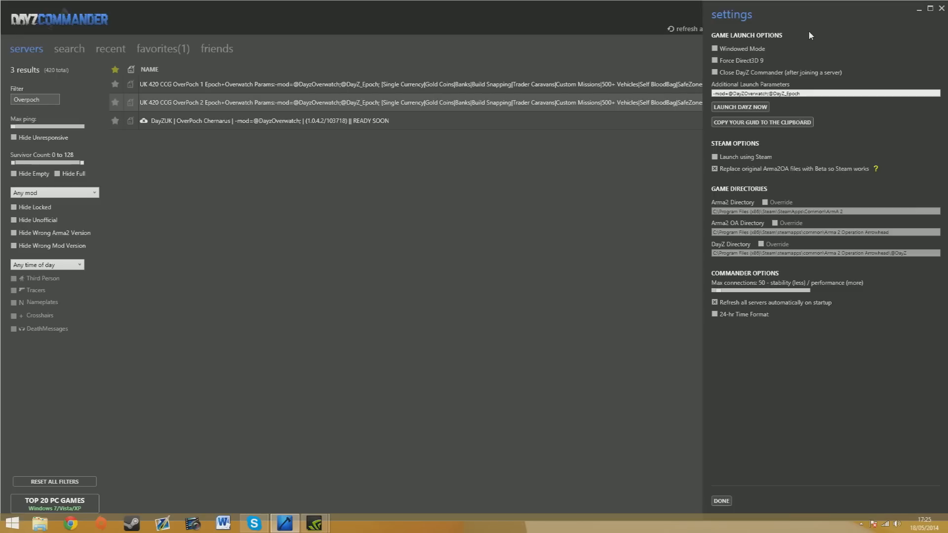
click(809, 93)
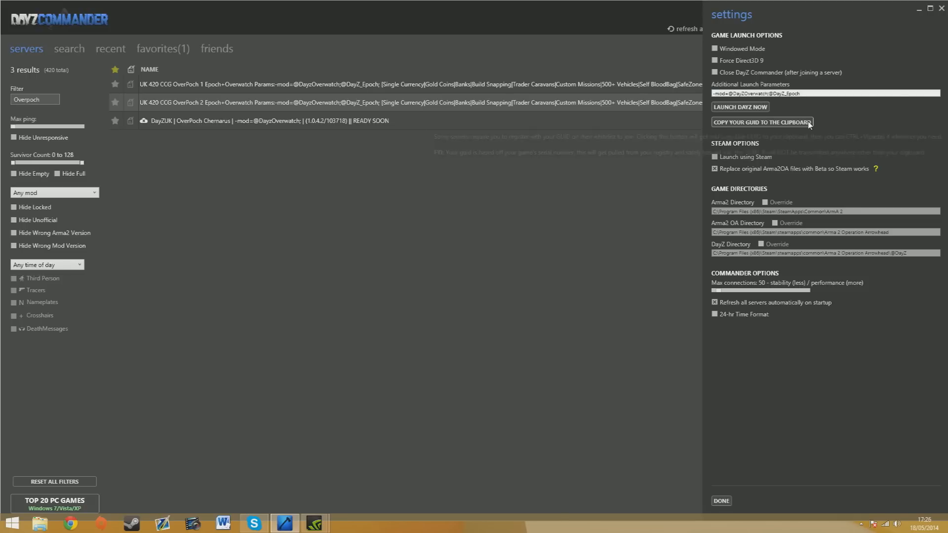
click(720, 500)
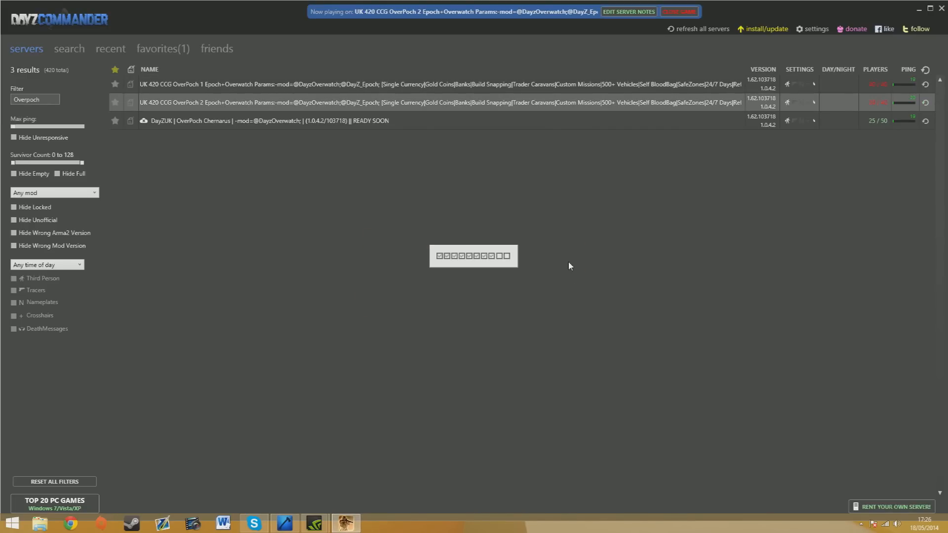
mouse_move(474, 236)
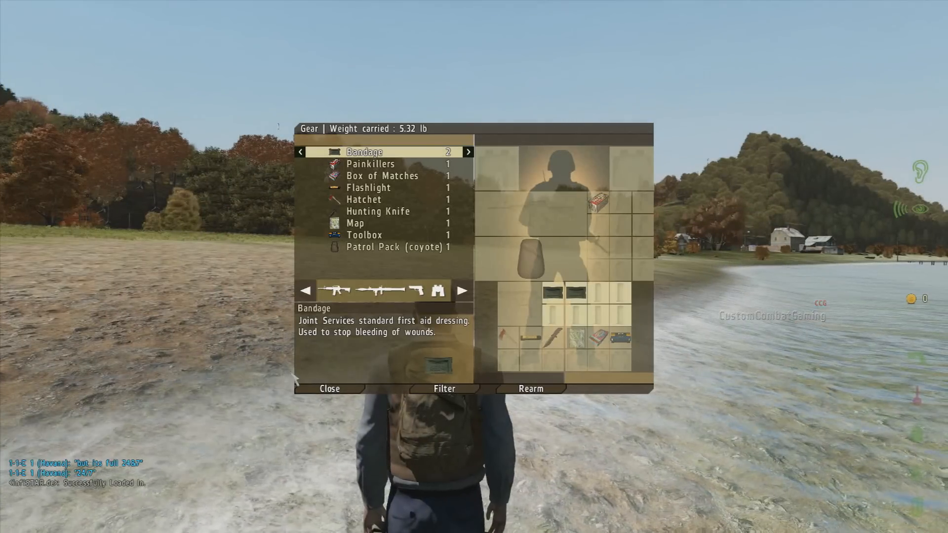
Step: Close the Gear inventory to return to the character on the lakeshore
click(329, 388)
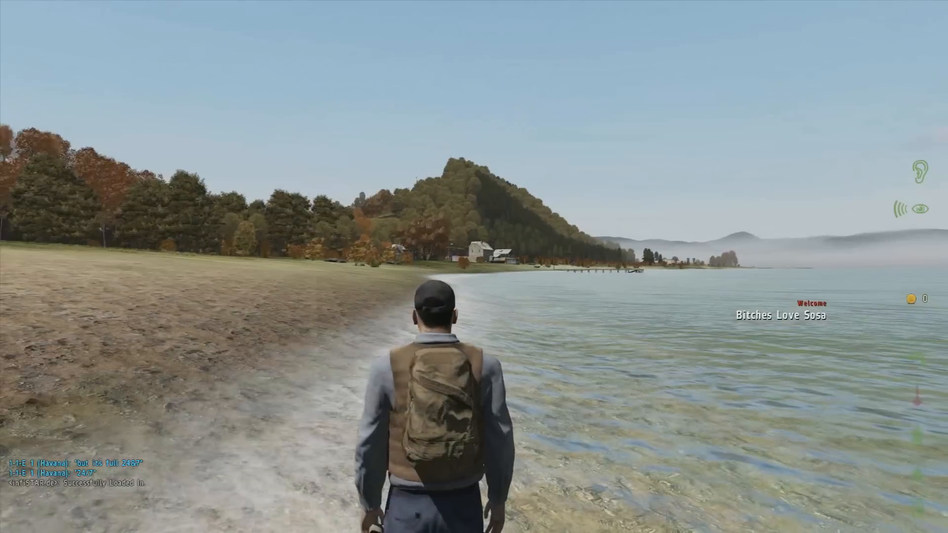